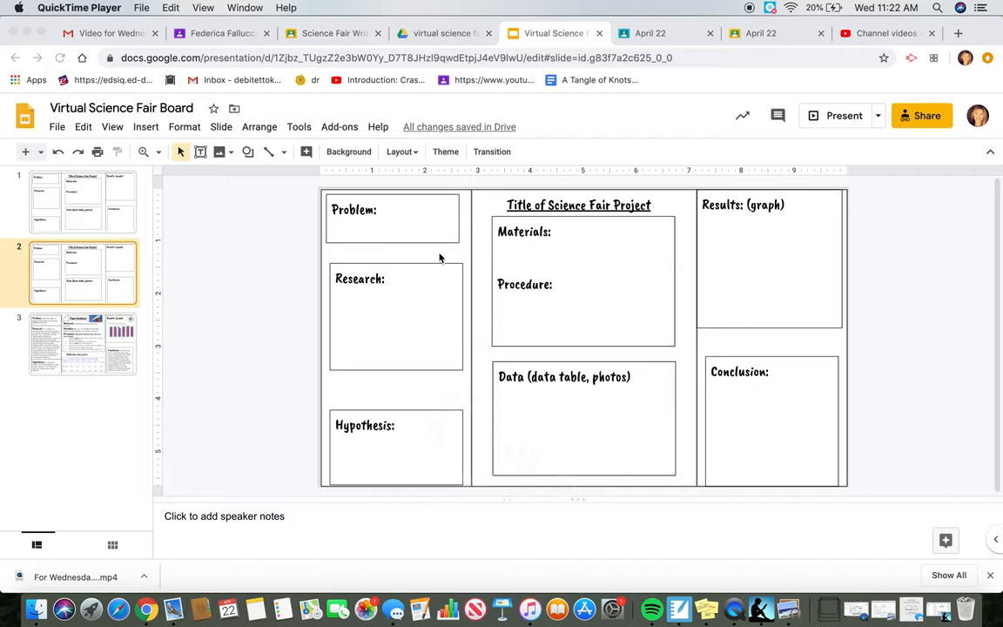
mouse_move(233, 212)
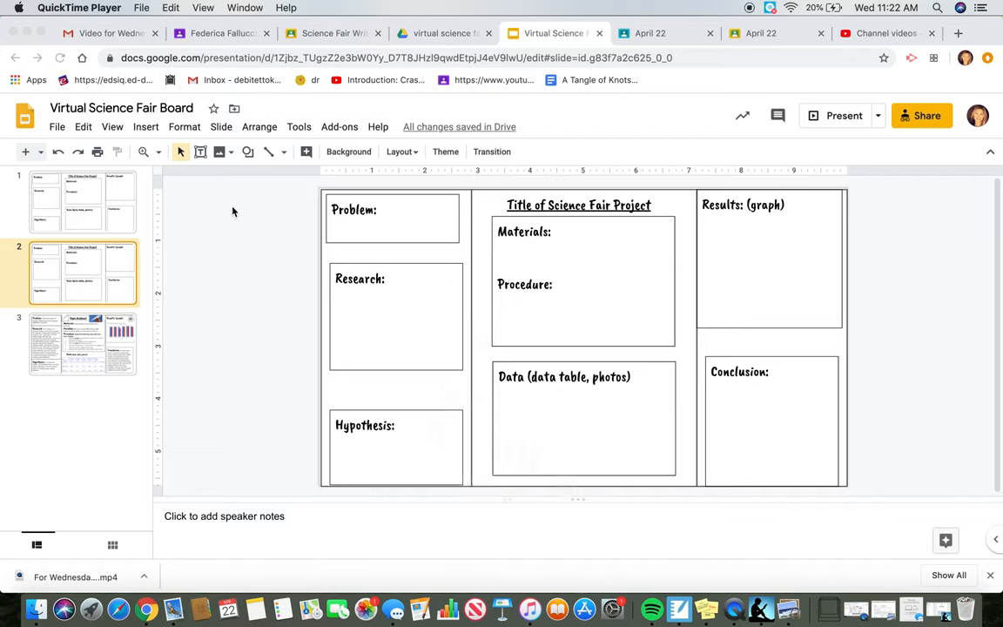
mouse_move(379, 230)
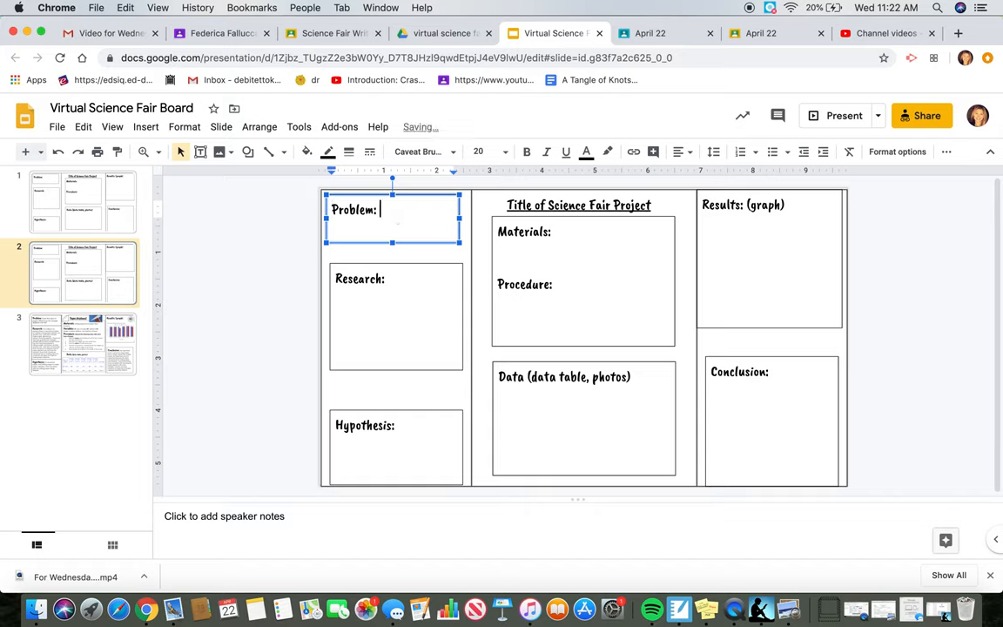
Paste 'What effect does the type of chocolate (white, milk, dark, mint) have on the rate of…' after the Problem label.
type("What effect does the type of chocolate (white, milk, dark, mint) have on the rate of melting?")
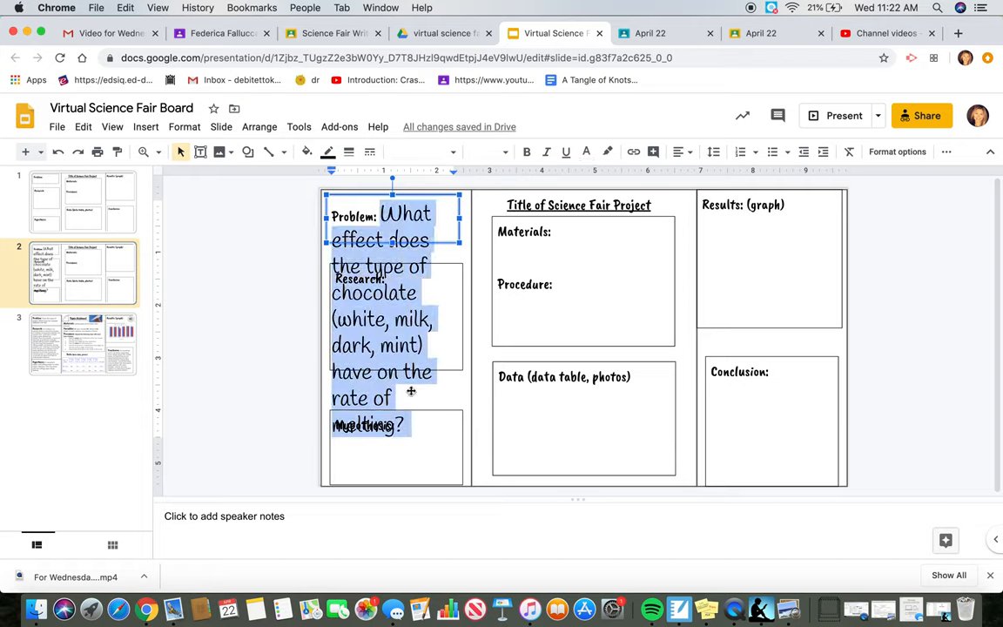
Set the Problem question to 10 pt Century Gothic.
left_click(482, 152)
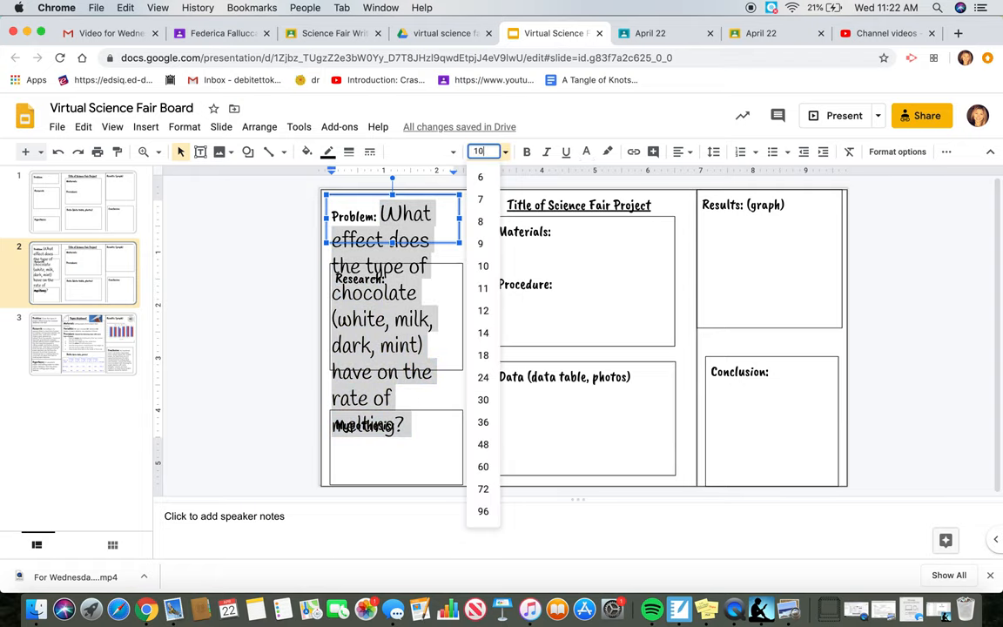
left_click(422, 150)
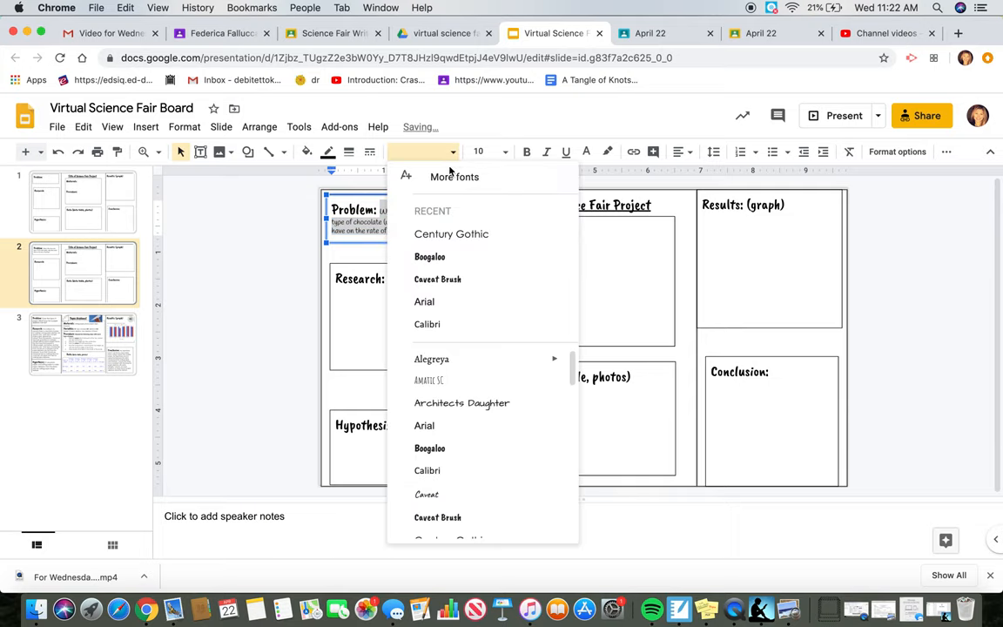
left_click(451, 233)
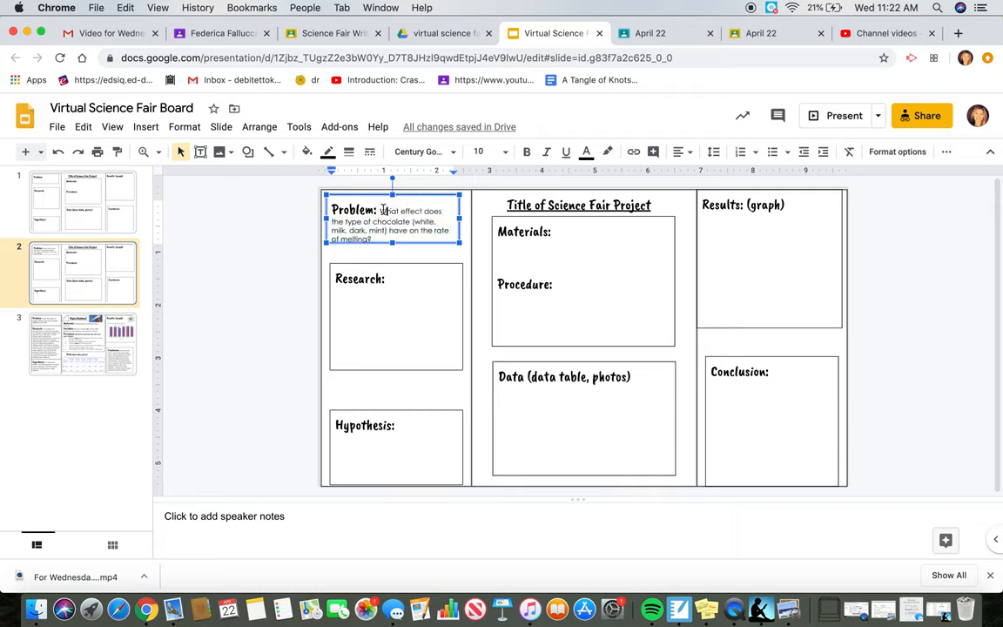
Enlarge the Research box and paste the chocolate melting question after its label.
left_click_drag(377, 211, 453, 240)
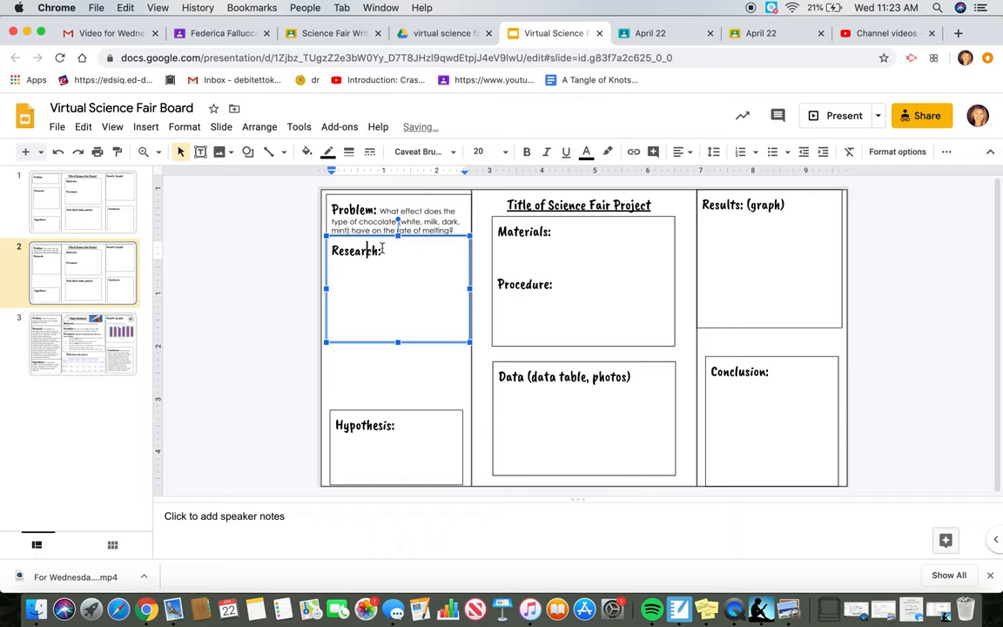
type("What effect does the type of chocolate (white, milk, dark, mint) have on the rate of melting?")
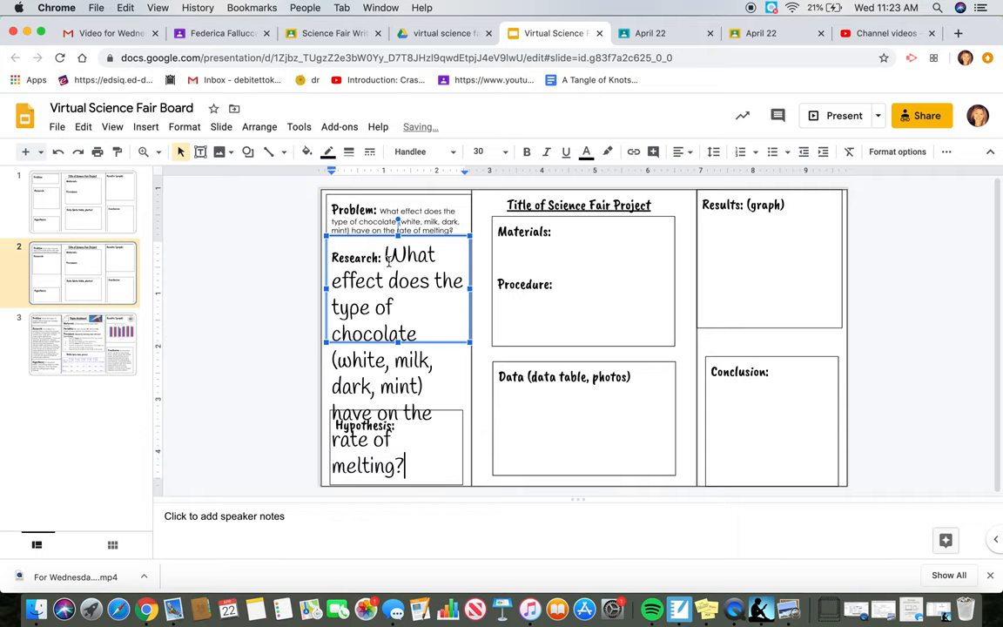